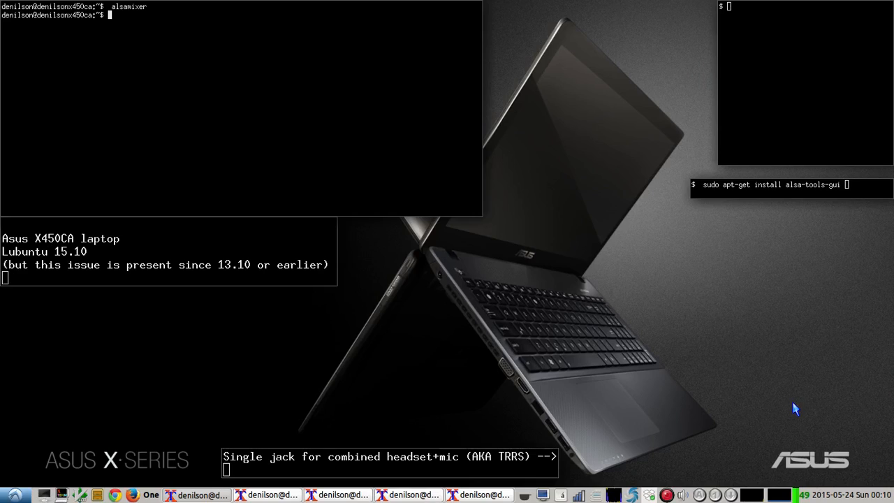
mouse_move(565, 310)
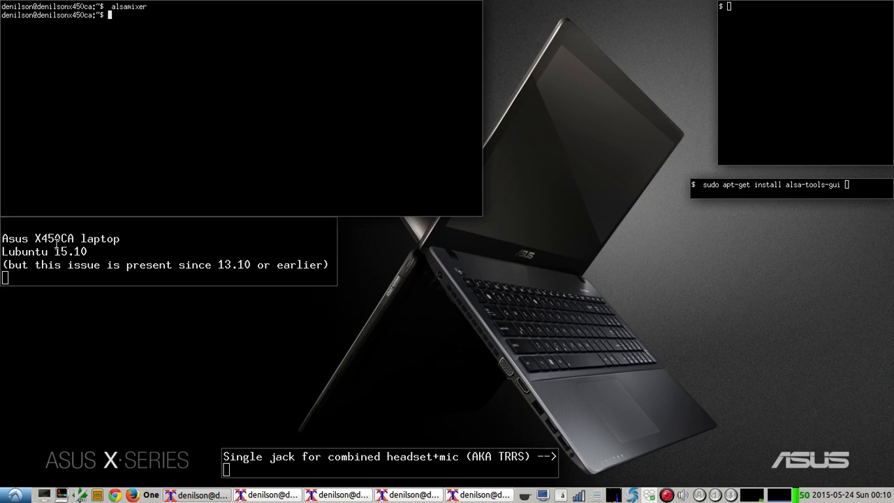
mouse_move(84, 312)
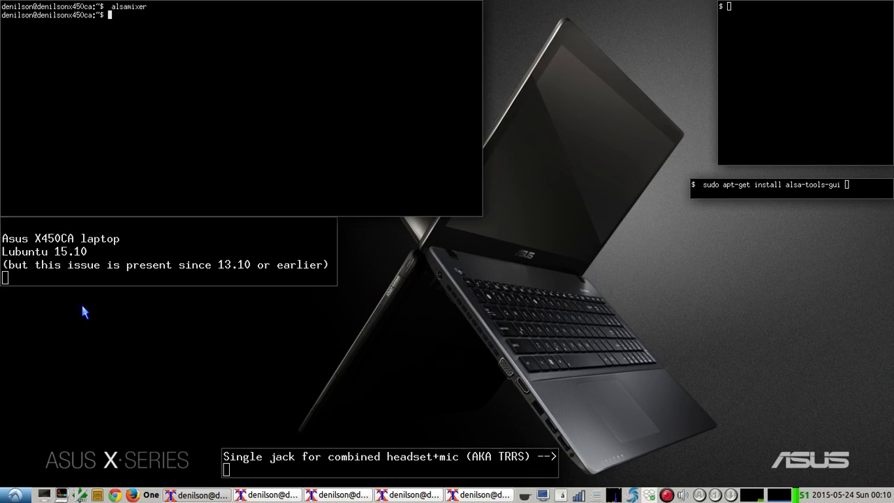
mouse_move(206, 397)
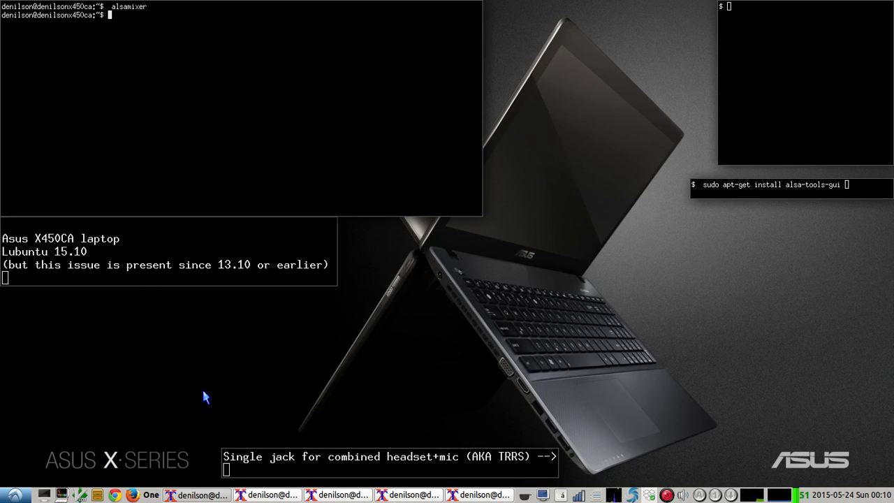
mouse_move(572, 470)
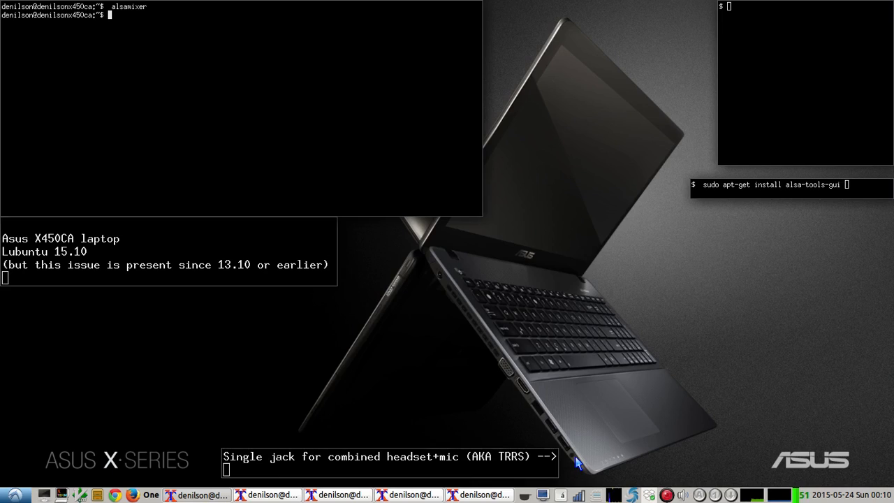
mouse_move(626, 78)
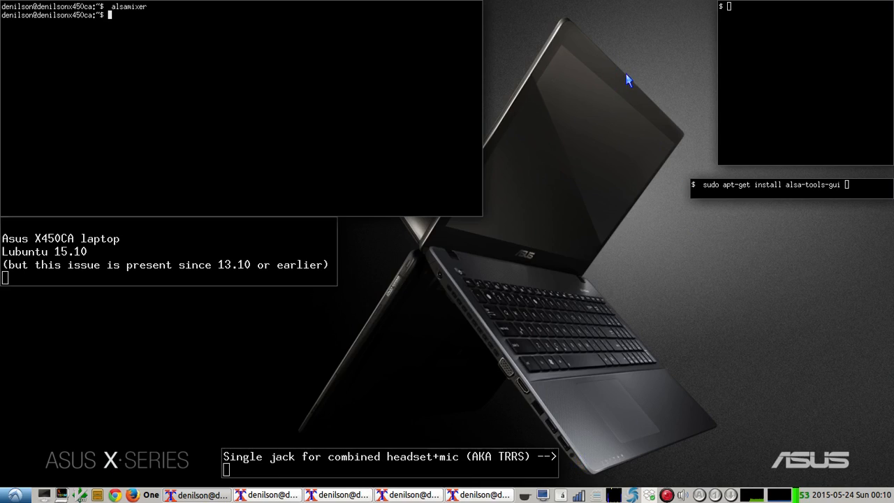
mouse_move(631, 92)
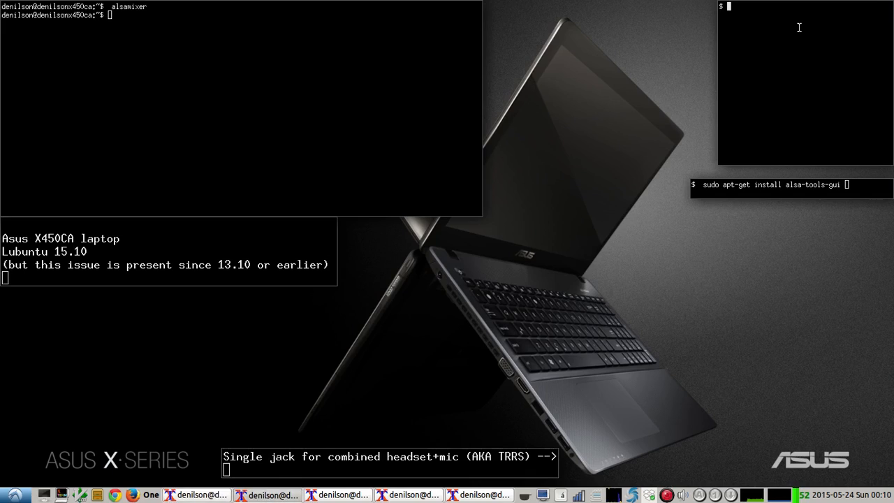
Launch pavucontrol and look over the playback, recording and input device pages
text(pavu)
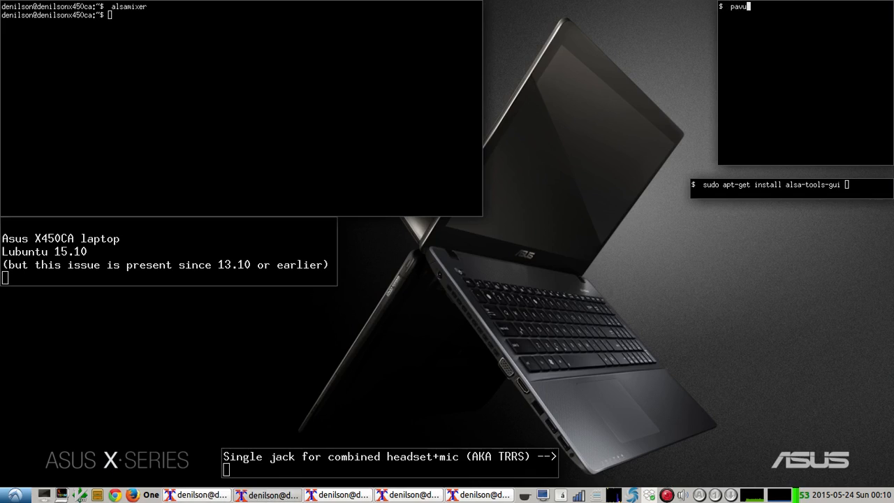
key(Return)
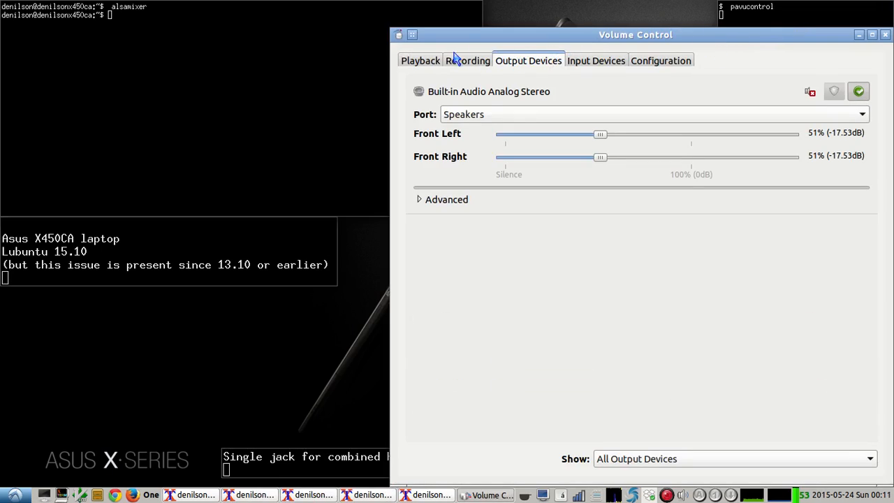
click(419, 62)
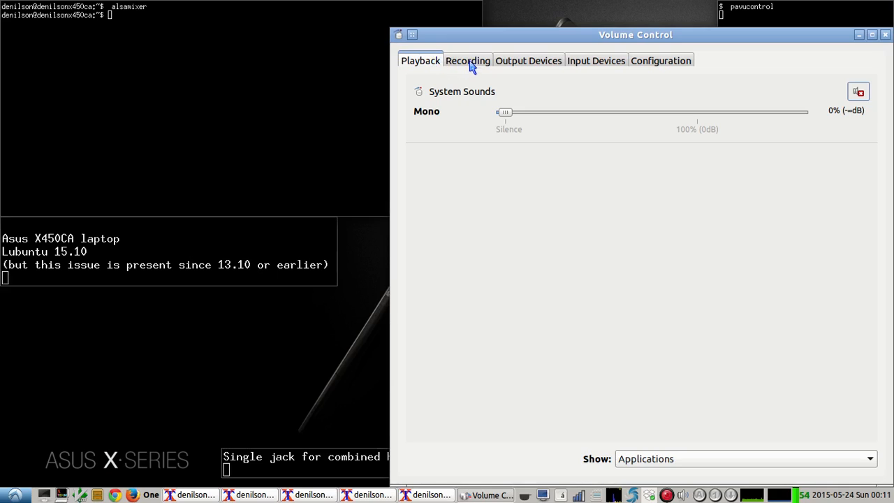
click(528, 60)
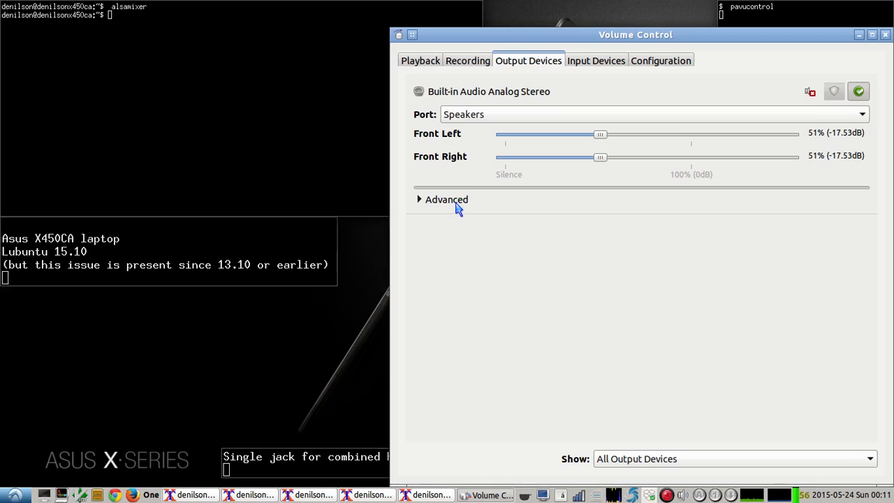
click(595, 60)
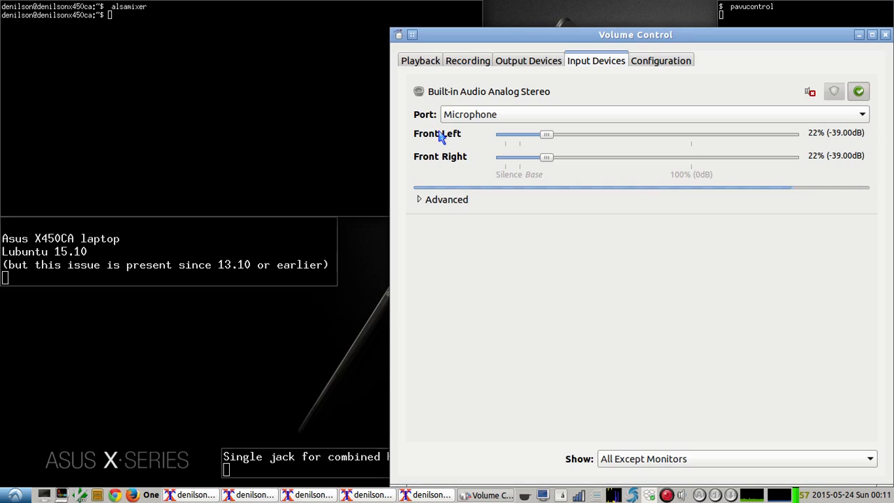
click(441, 198)
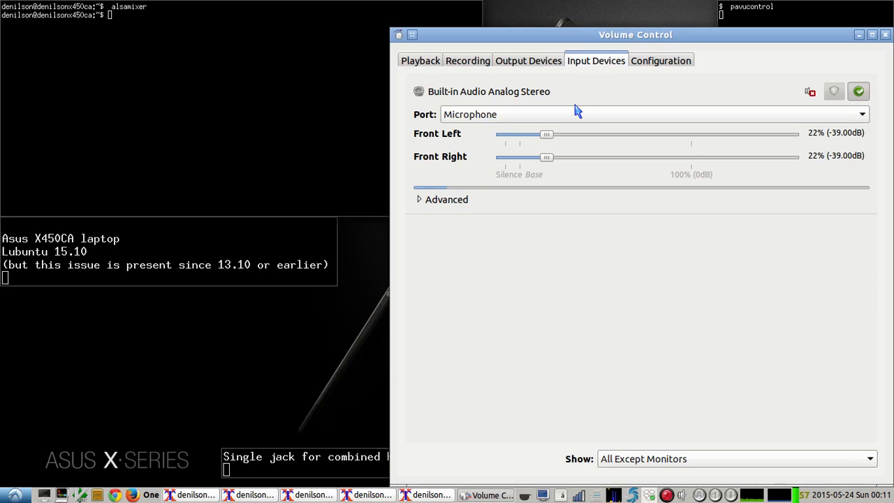
Keep the Analog Stereo Duplex profile, close Volume Control and start alsamixer with all ALC270 channels
click(659, 60)
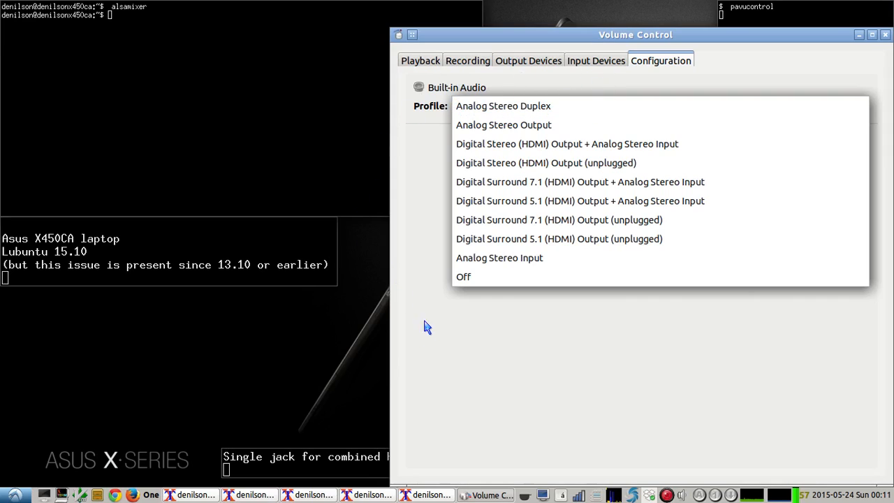
click(503, 106)
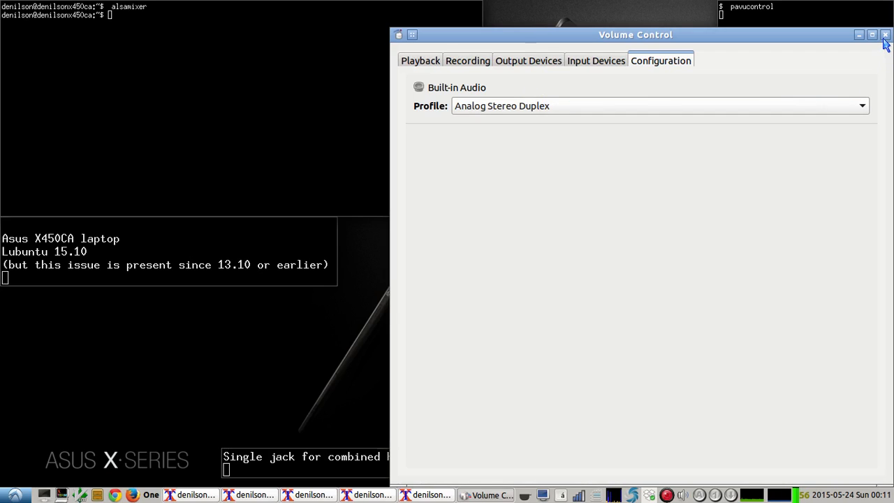
click(885, 35)
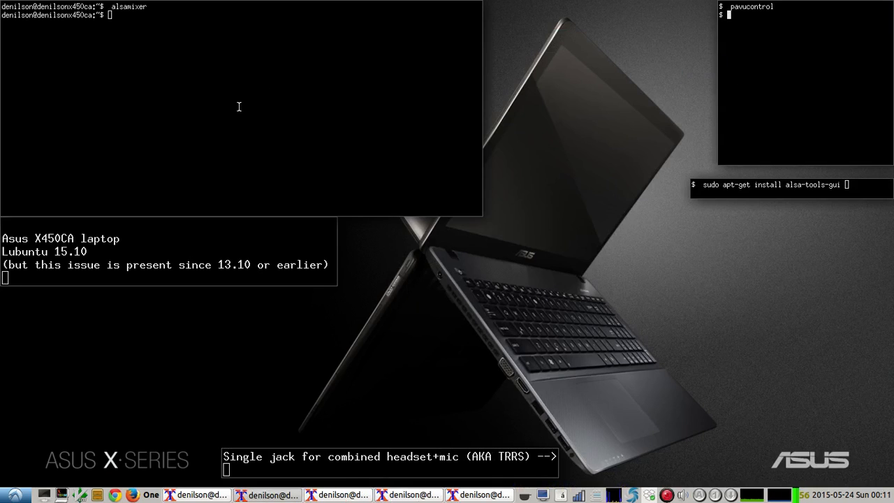
text(alsami)
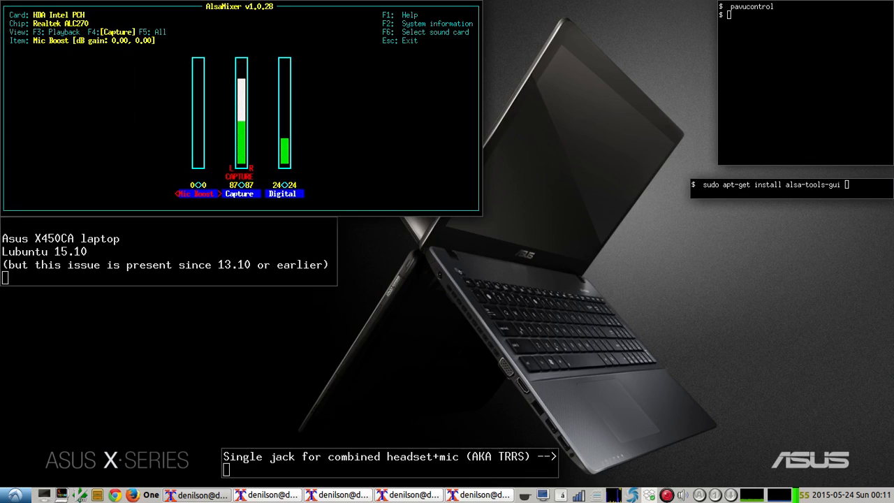
mouse_move(246, 198)
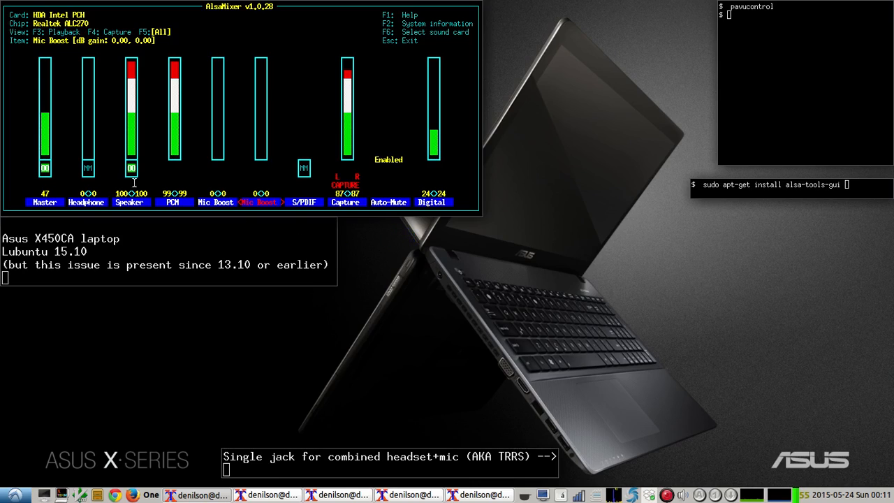
mouse_move(630, 306)
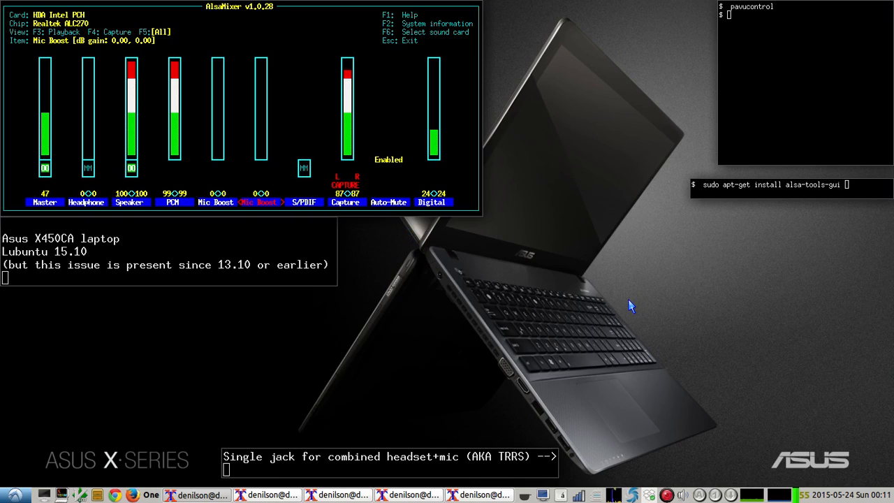
mouse_move(626, 302)
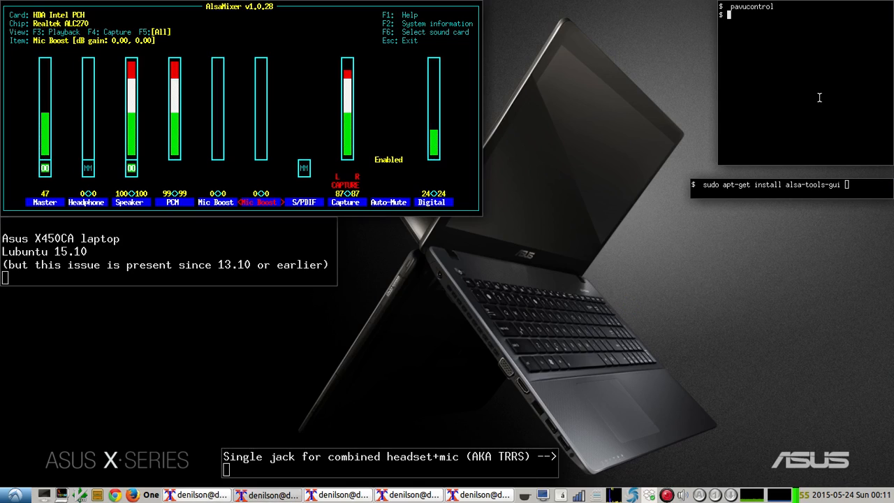
text(hda)
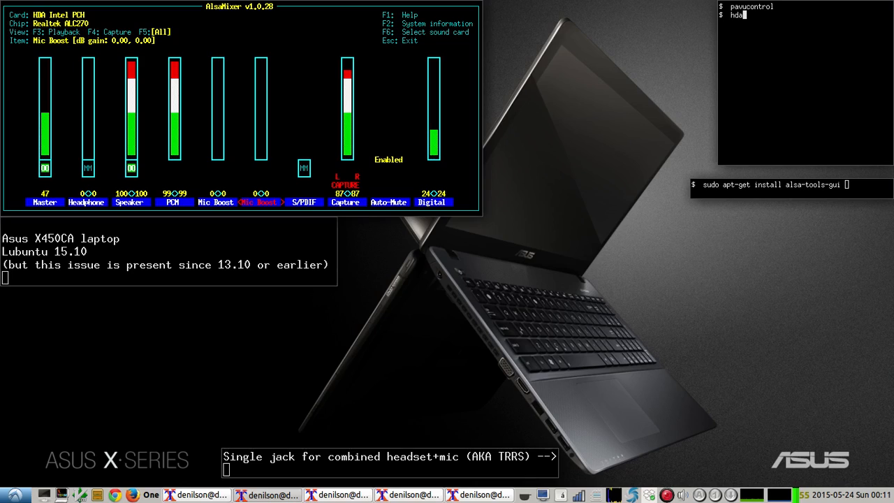
Launch hdajackretask and select the Realtek ALC270 codec
text(jackretask)
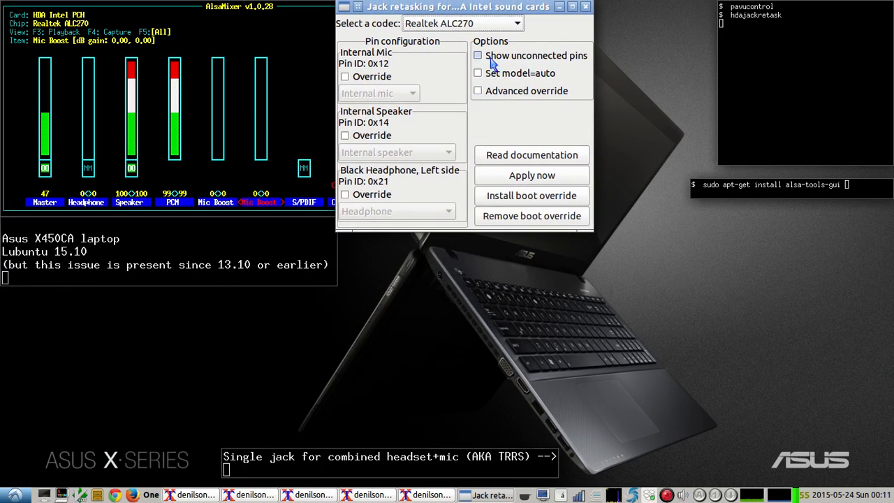
click(460, 22)
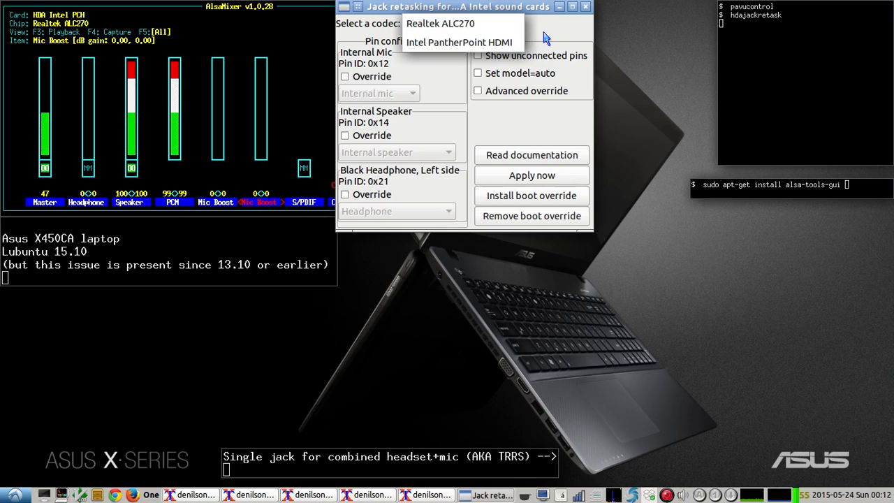
click(440, 23)
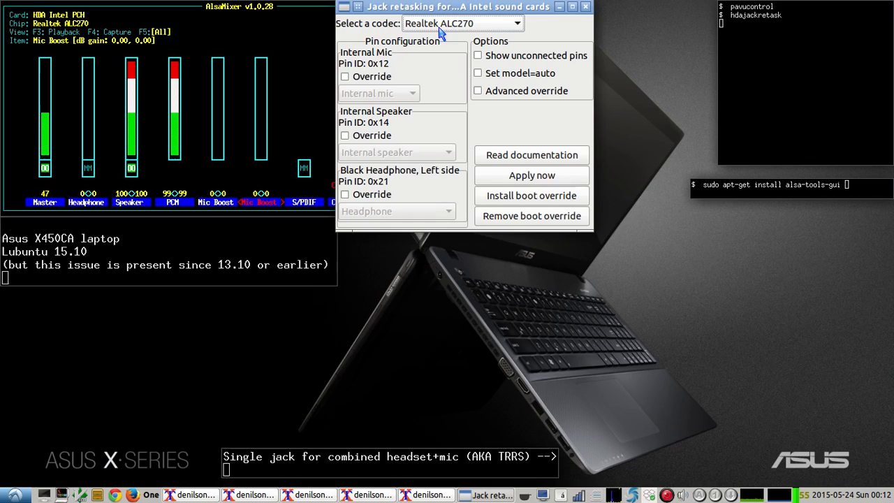
mouse_move(369, 62)
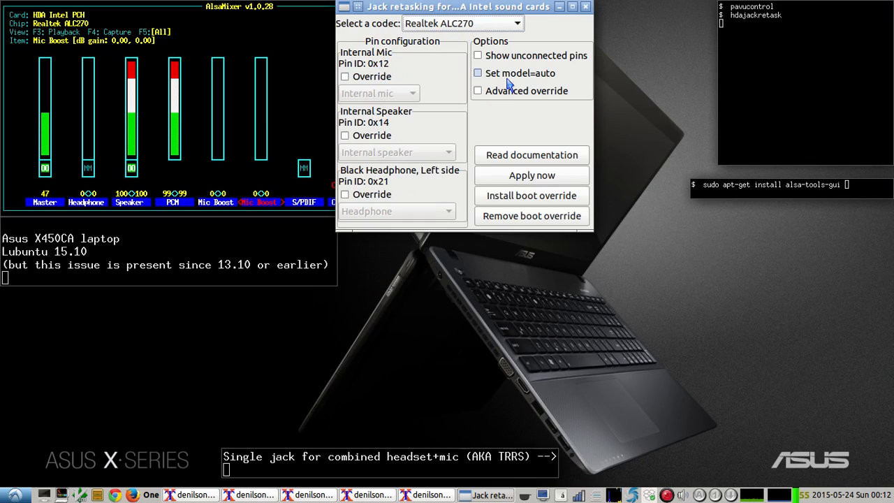
Show unconnected pins, drop a trial override on pin 0x17, and override pin 0x18 as Microphone
click(478, 56)
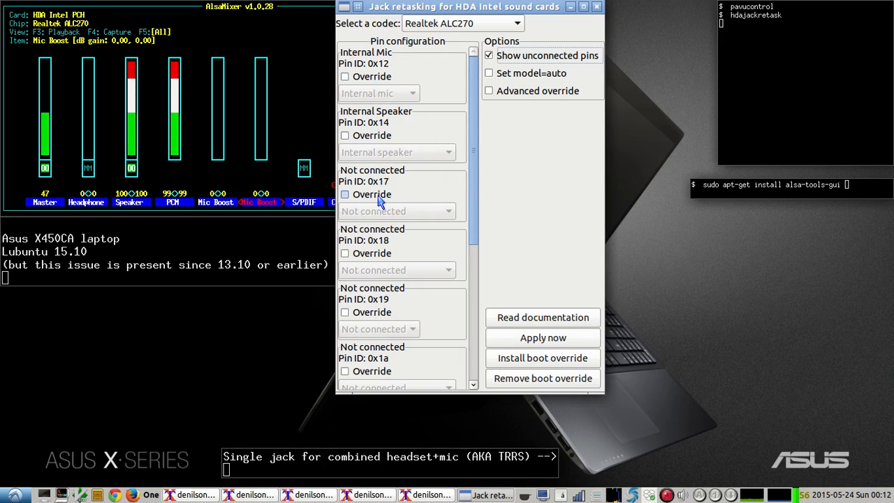
click(344, 194)
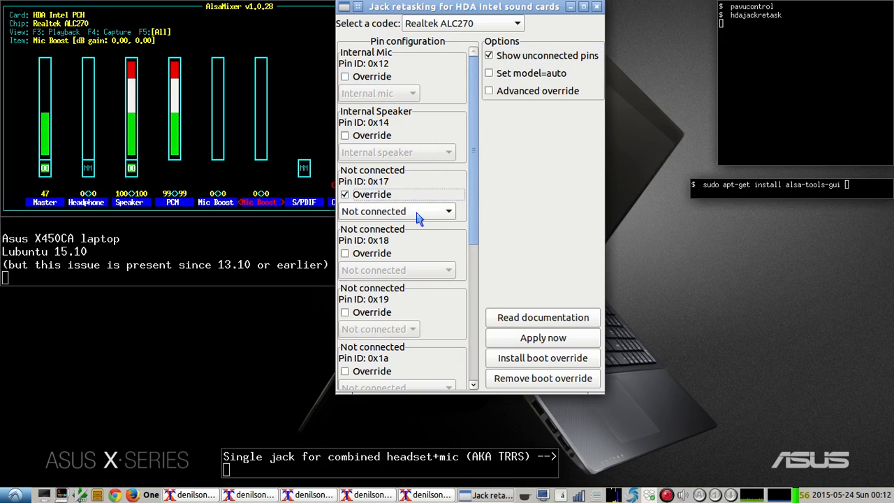
click(396, 211)
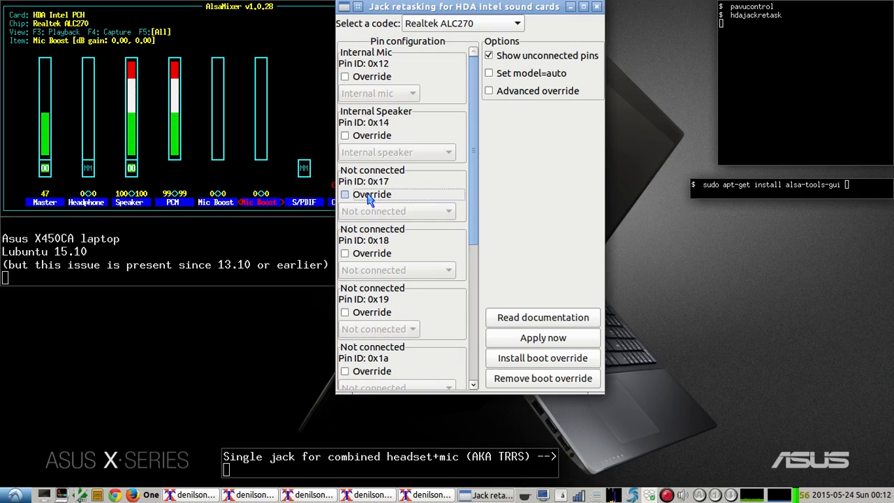
click(343, 253)
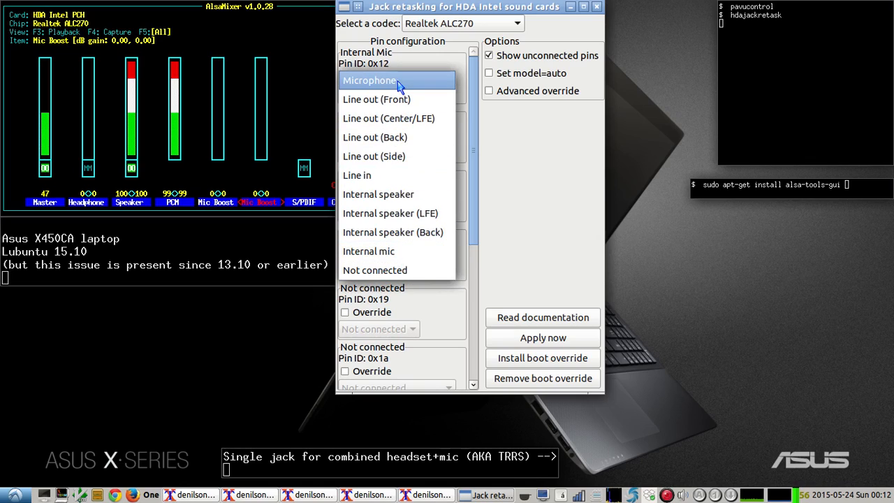
click(369, 79)
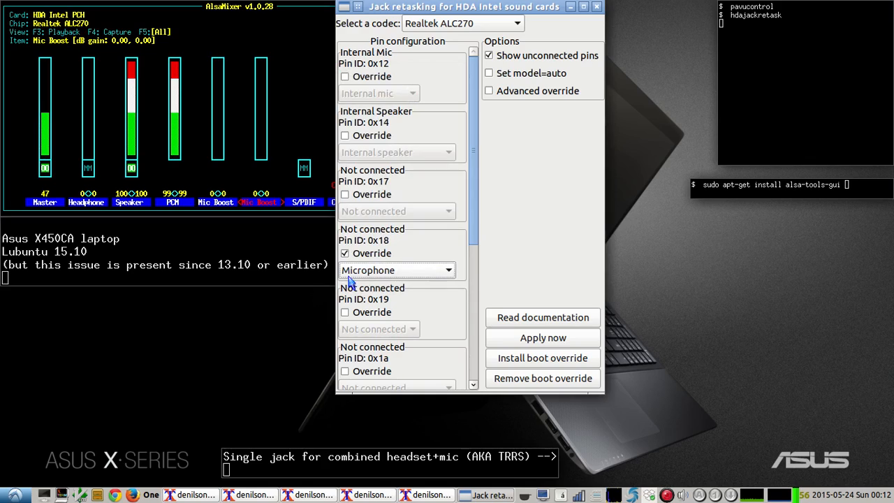
mouse_move(384, 283)
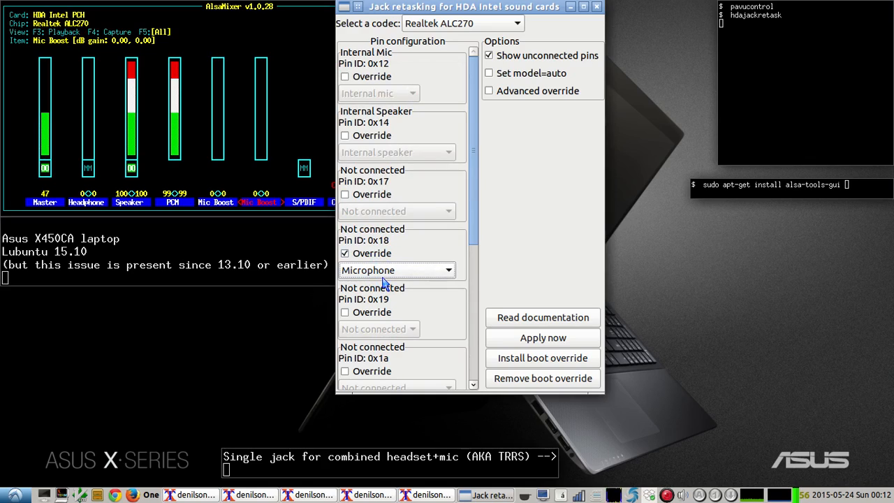
mouse_move(372, 278)
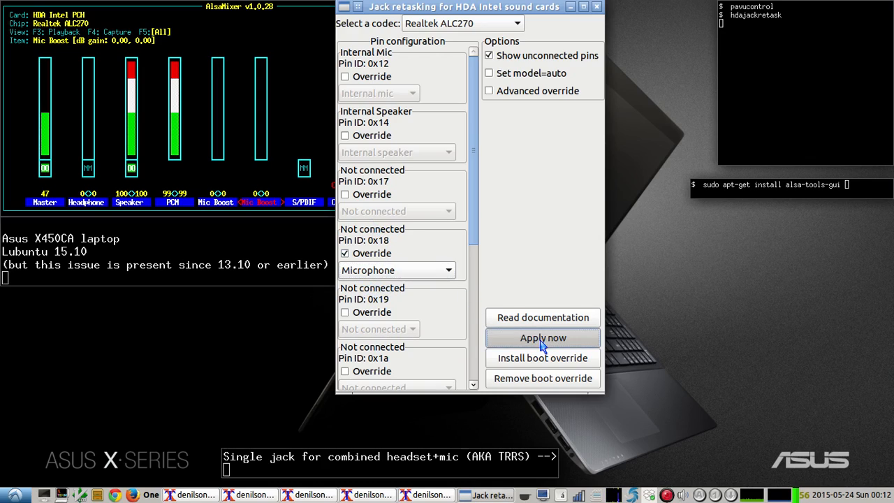
Apply the override now with the admin password, retrying past the device-busy error to the success message
click(542, 337)
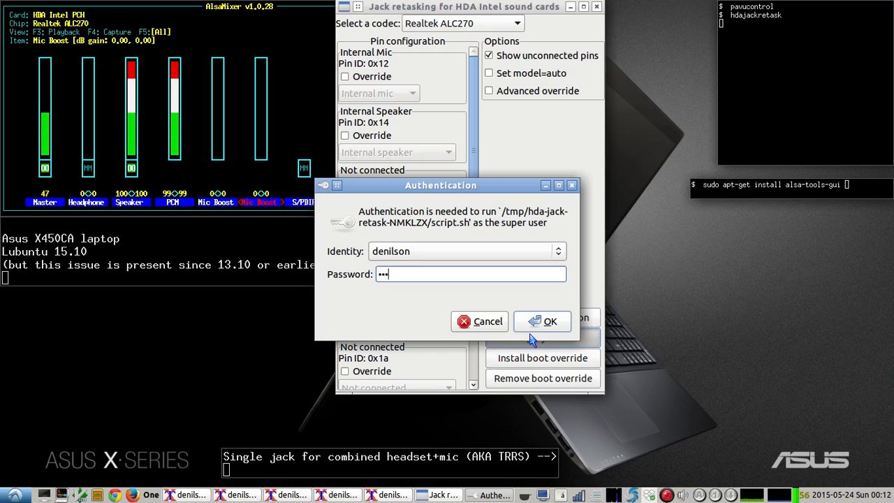
click(551, 321)
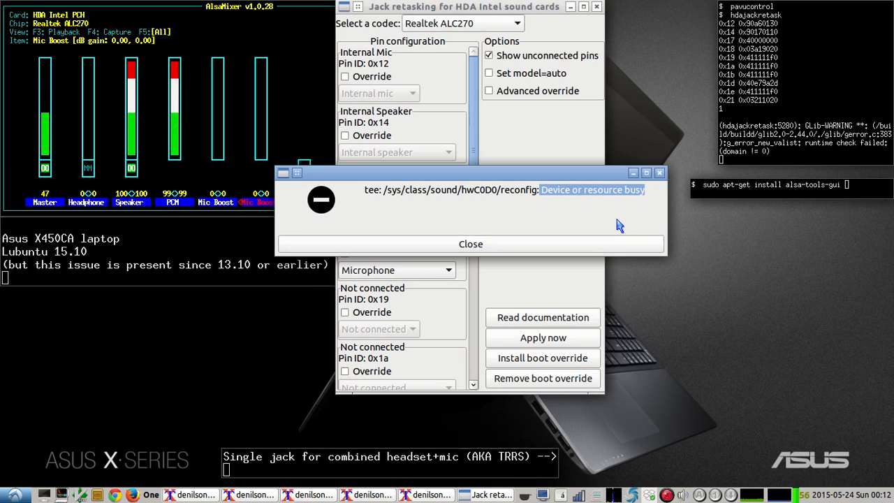
click(469, 243)
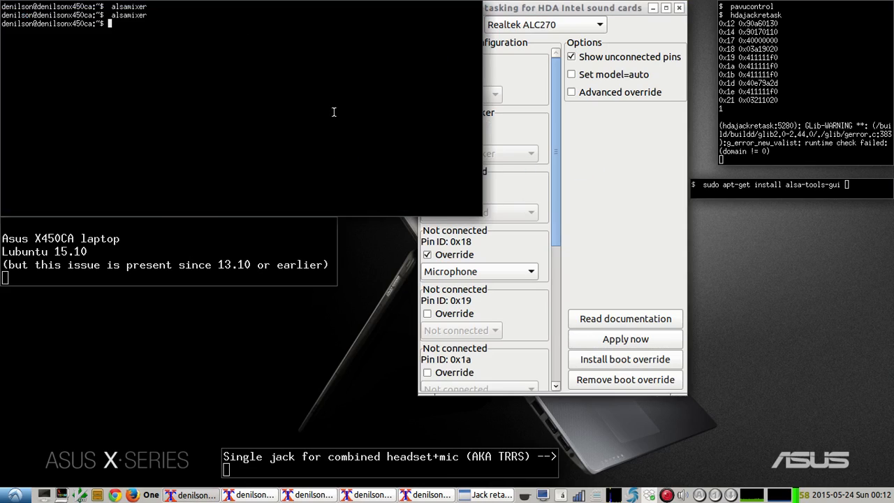
click(624, 339)
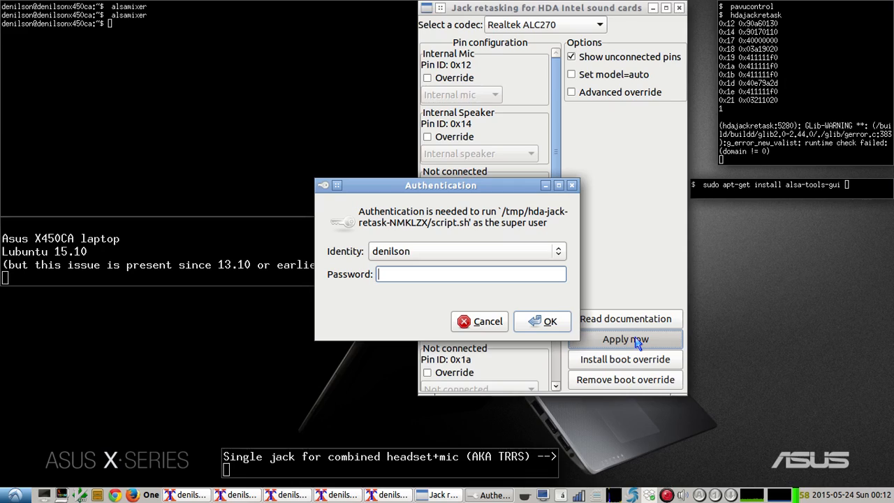
click(542, 321)
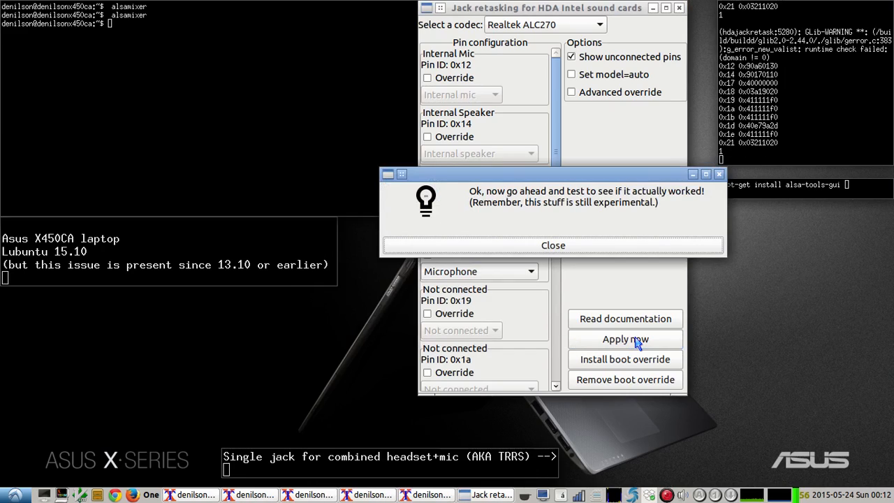
click(553, 246)
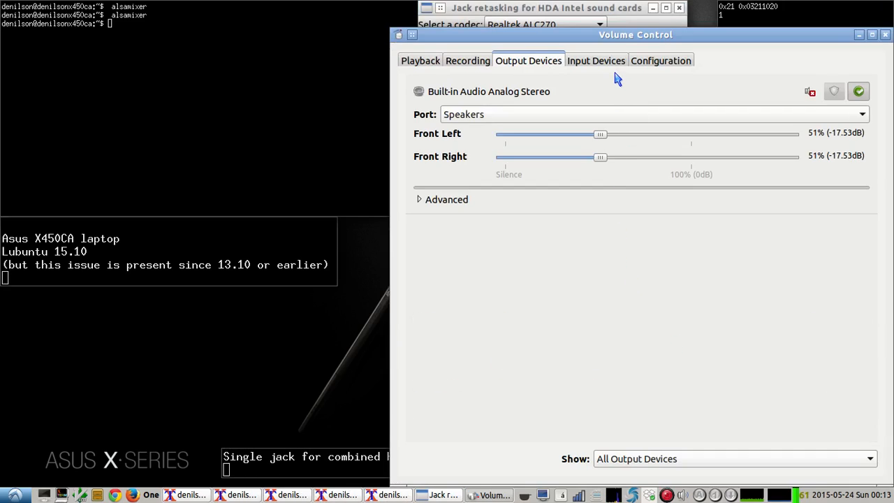
Check the Microphone input port and Headphones output in pavucontrol, ending on the Configuration page
click(595, 60)
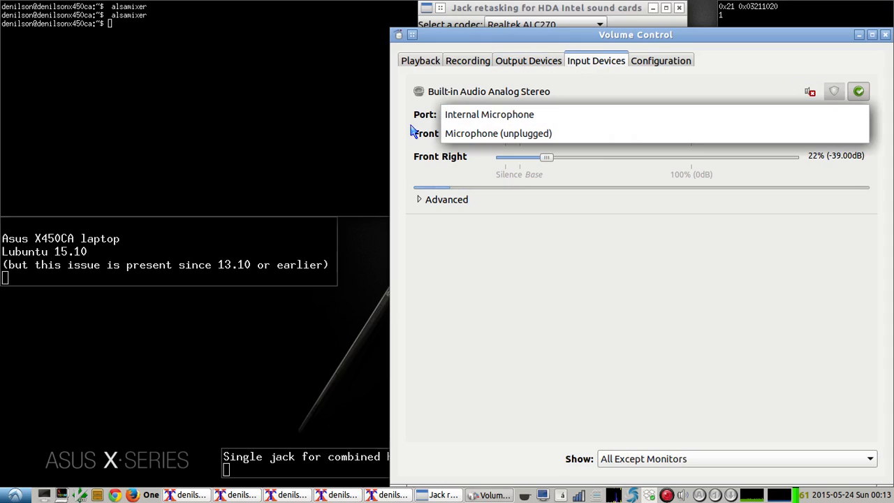
click(489, 114)
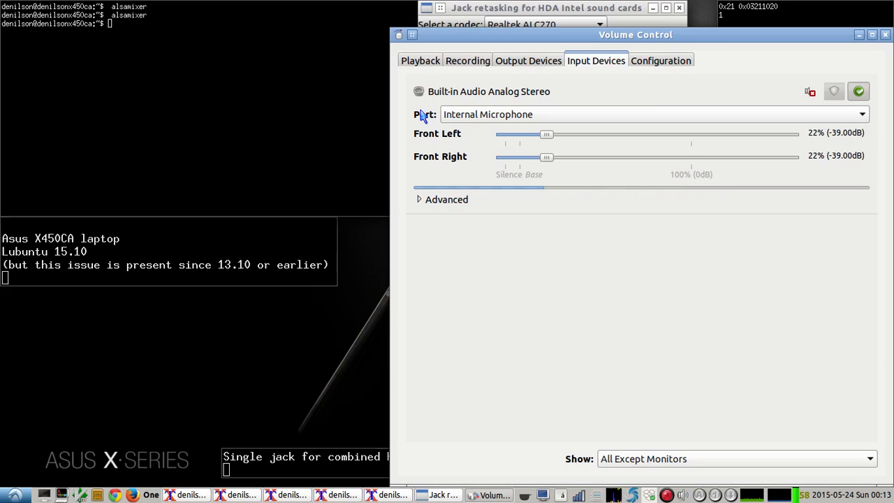
click(653, 114)
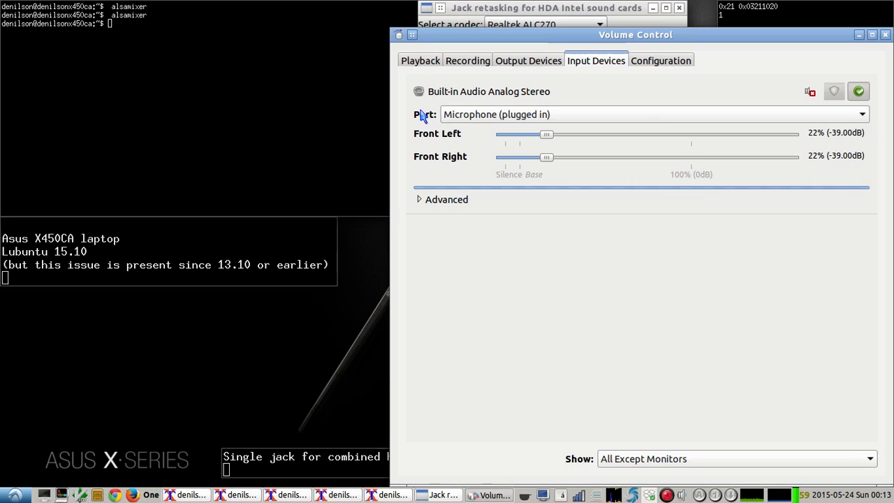
click(528, 60)
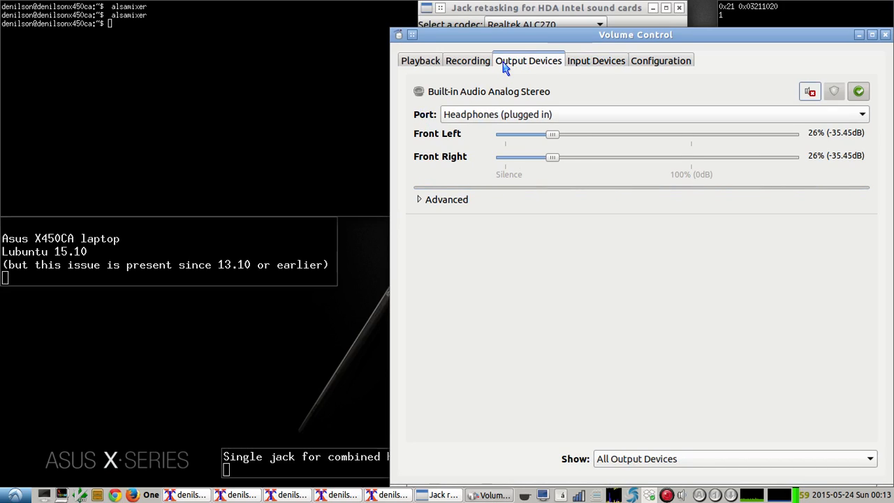
mouse_move(530, 67)
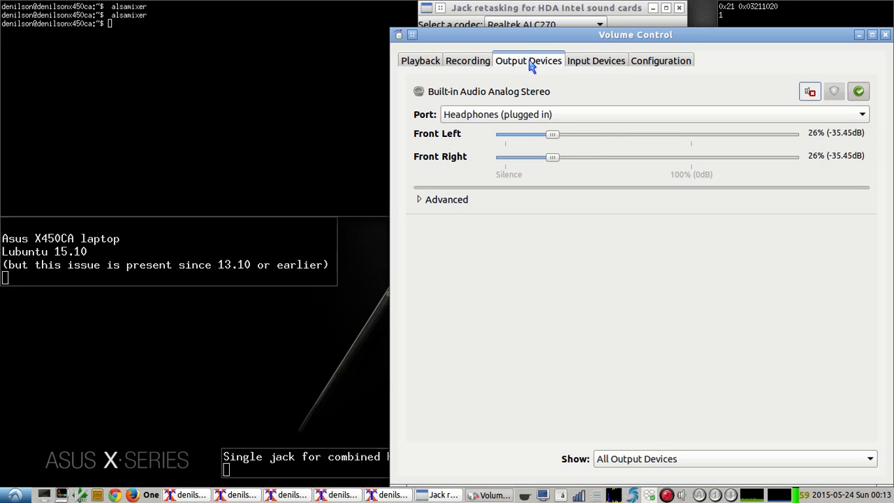
click(659, 60)
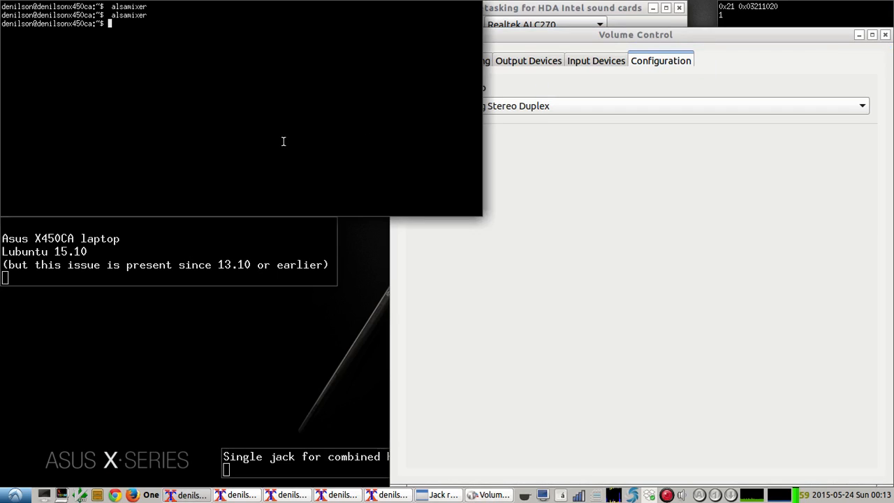
Start alsamixer, view the capture controls, then show all ALC270 playback and capture controls
key(Return)
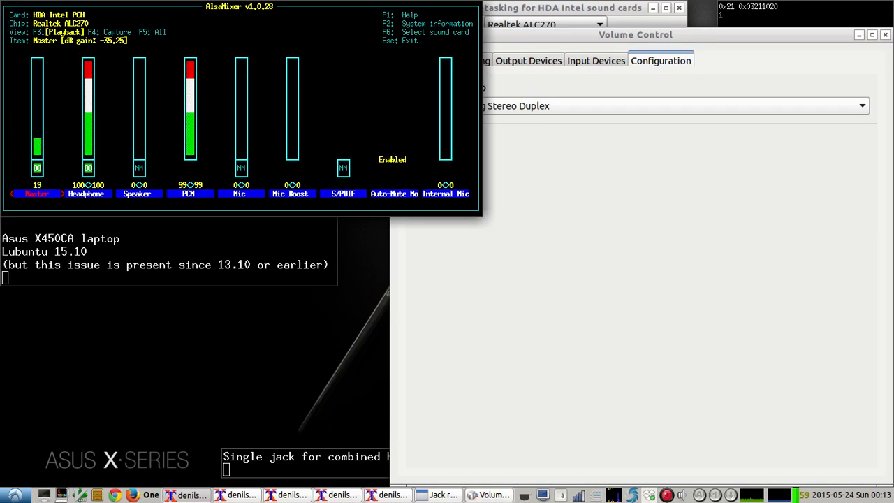
key(F4)
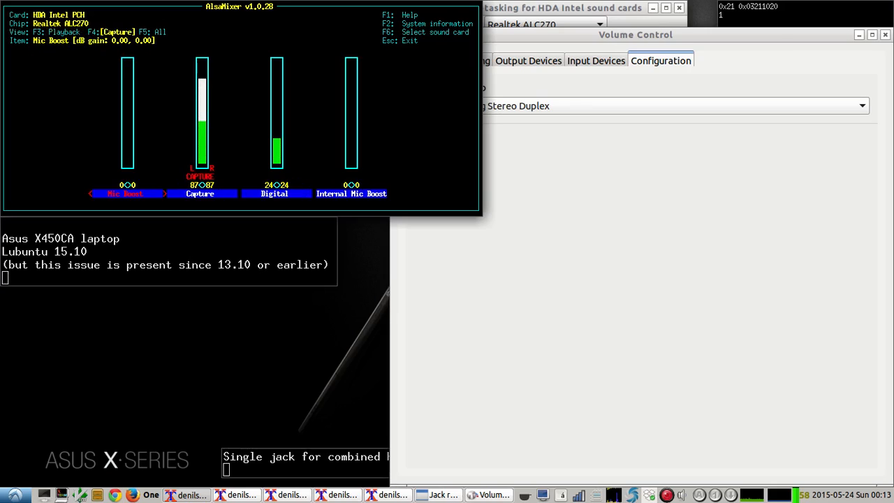
key(Right)
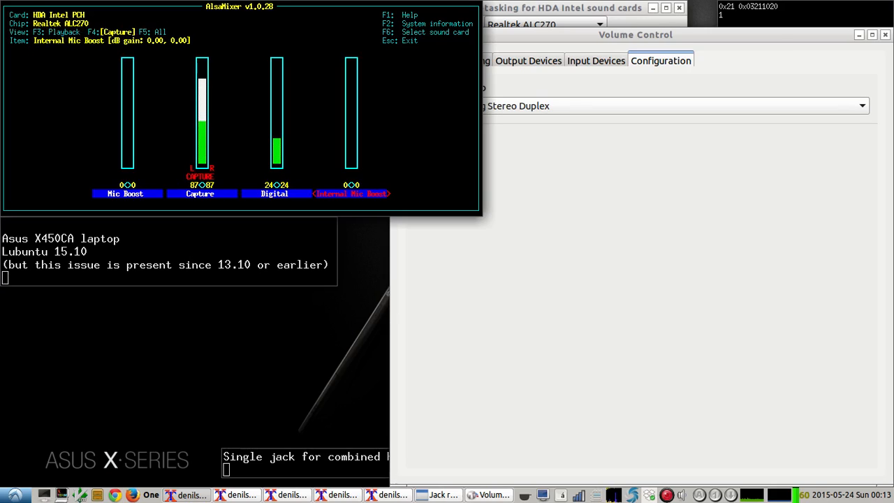
key(Left)
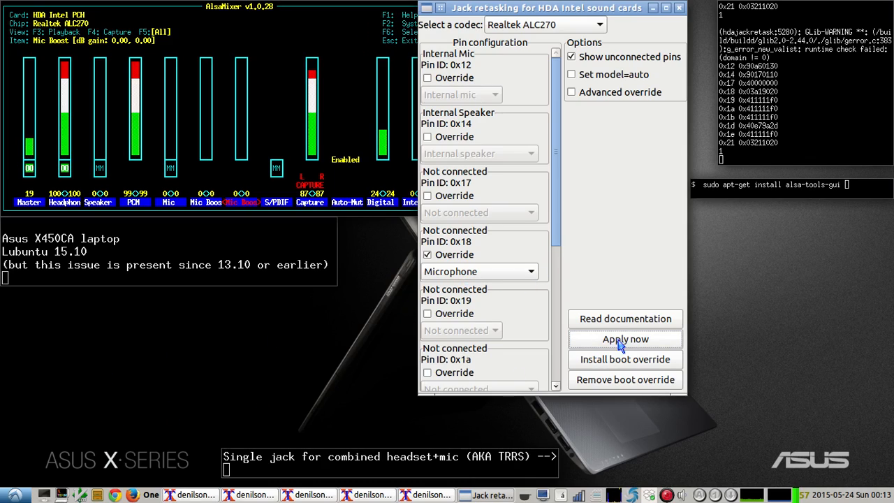
Start Install boot override and cd into /tmp/hda-jack-retask-* to reach the generated files
click(626, 339)
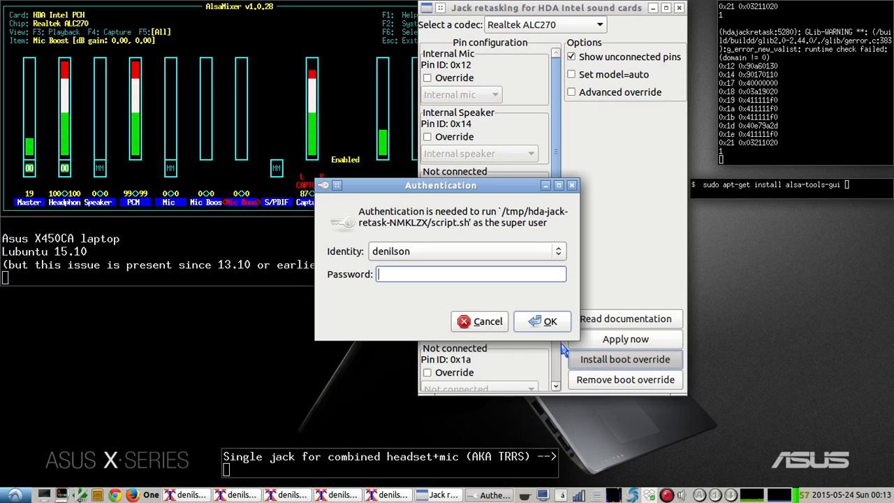
mouse_move(618, 292)
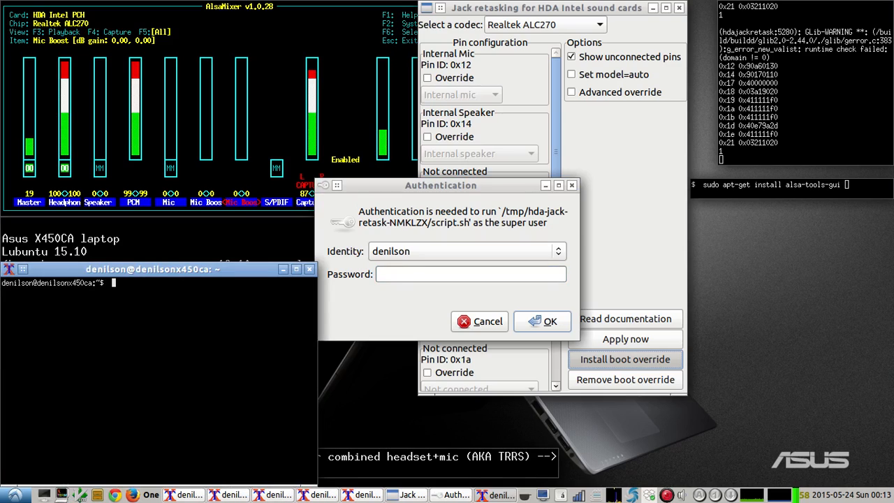
text(cd /tmp/)
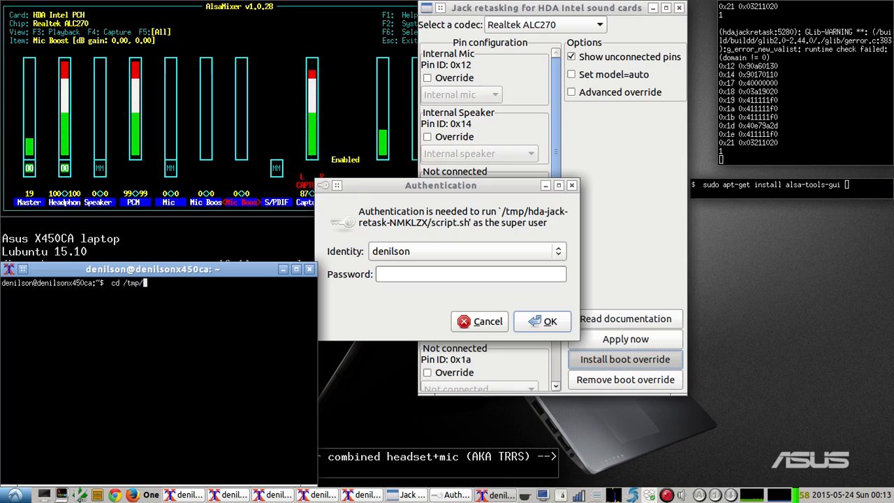
text(hda-jack-retask-NMKLZX/)
text(gvim *)
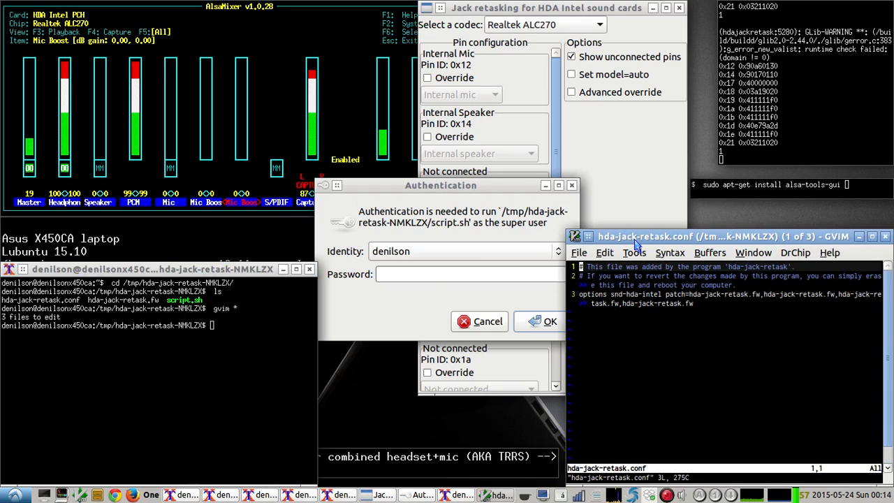
Show script.sh, hda-jack-retask.fw and hda-jack-retask.conf in split GVim panes
click(709, 251)
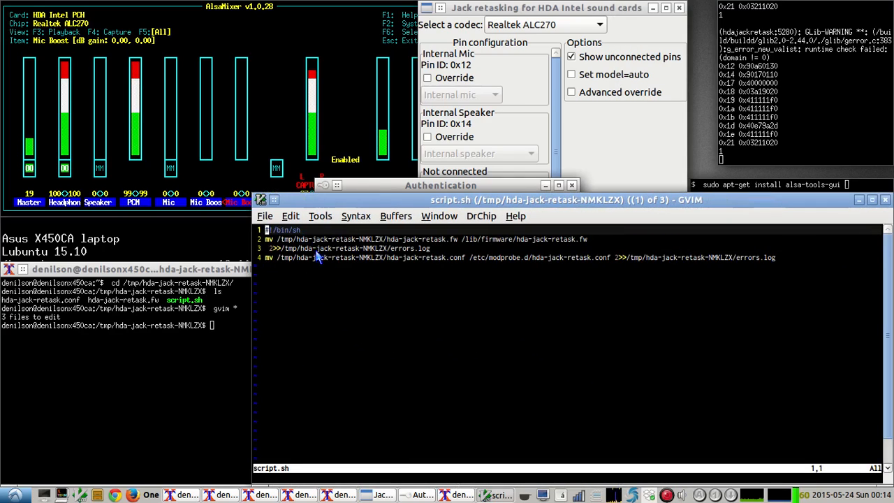
mouse_move(430, 245)
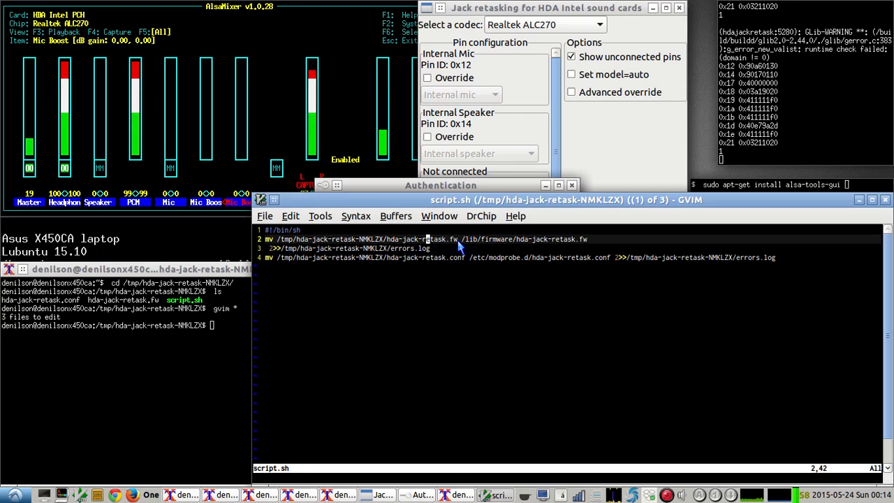
mouse_move(482, 246)
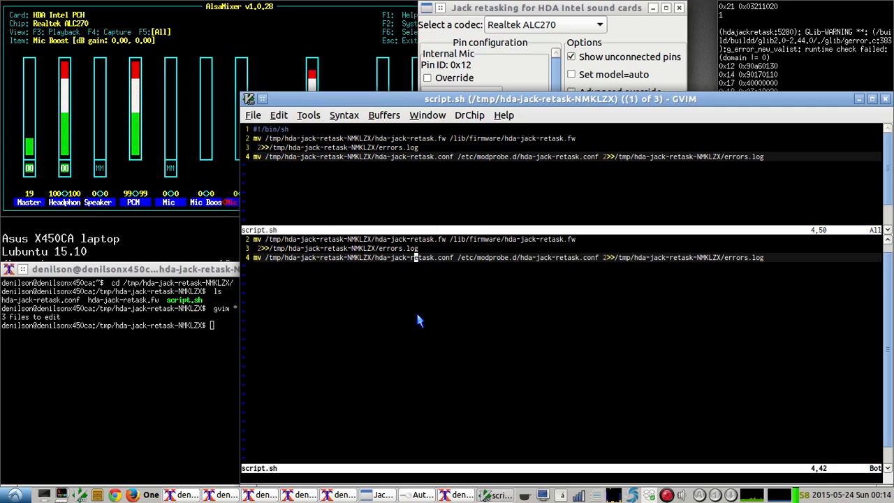
click(370, 115)
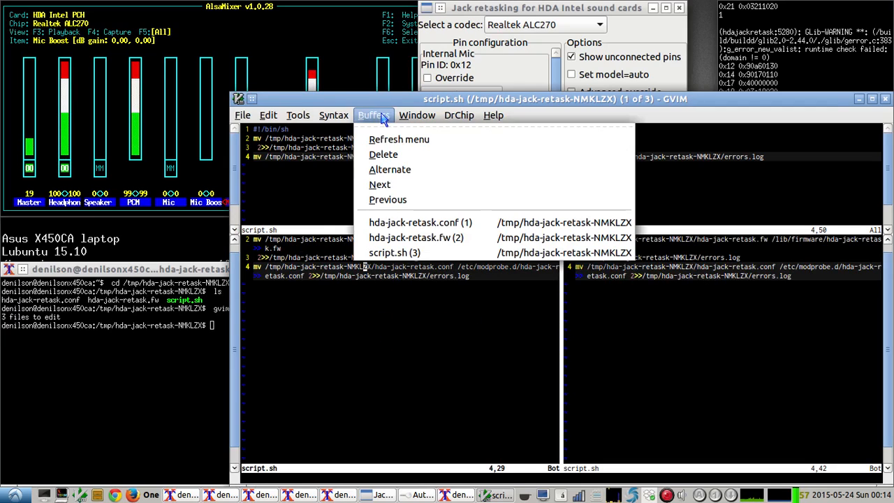
click(416, 237)
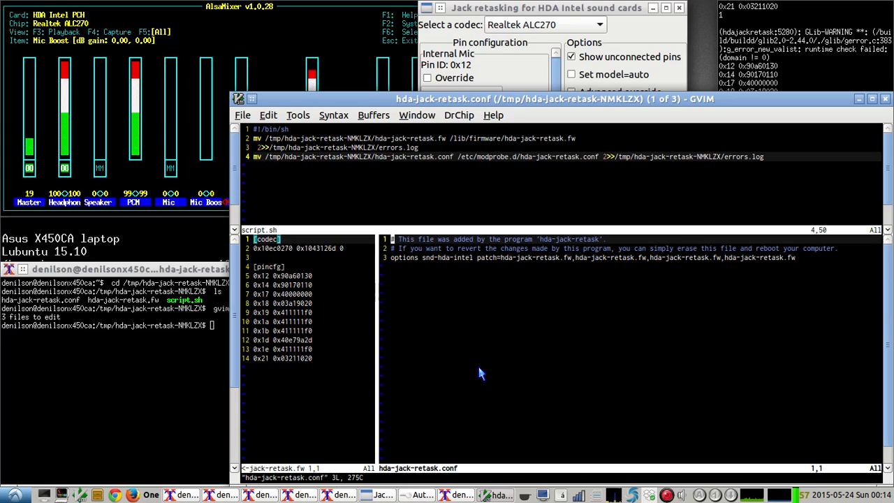
mouse_move(279, 282)
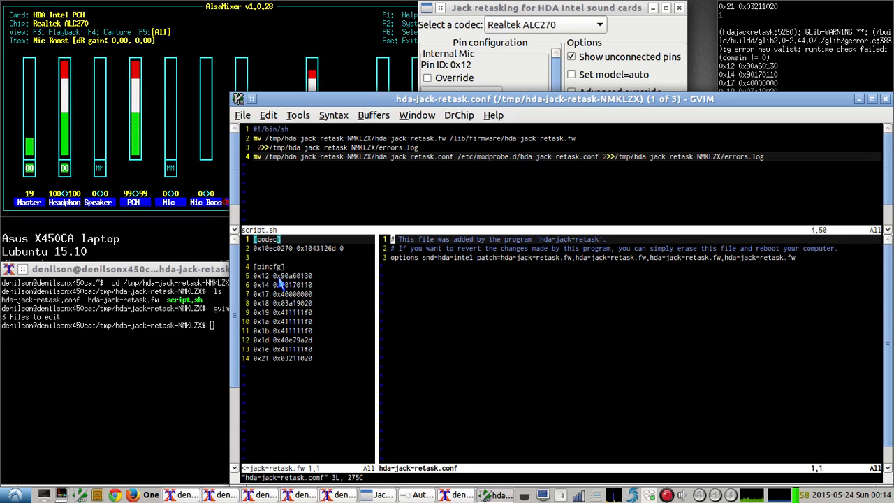
mouse_move(306, 262)
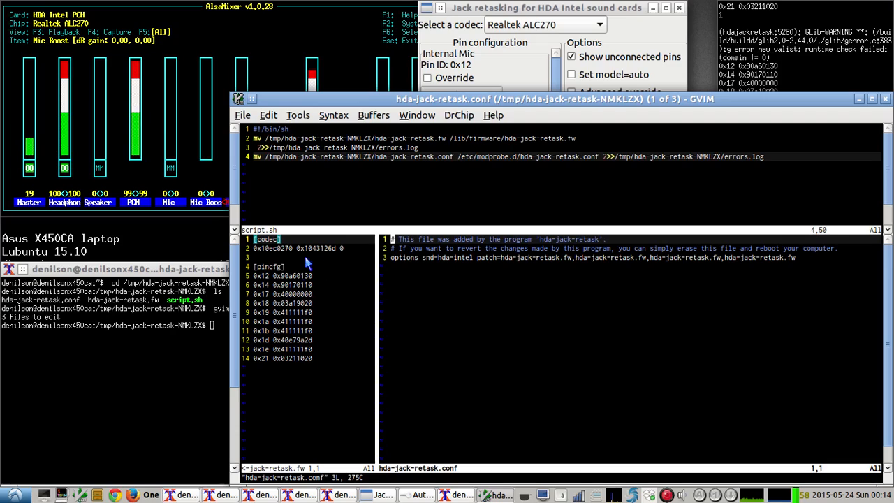
mouse_move(282, 334)
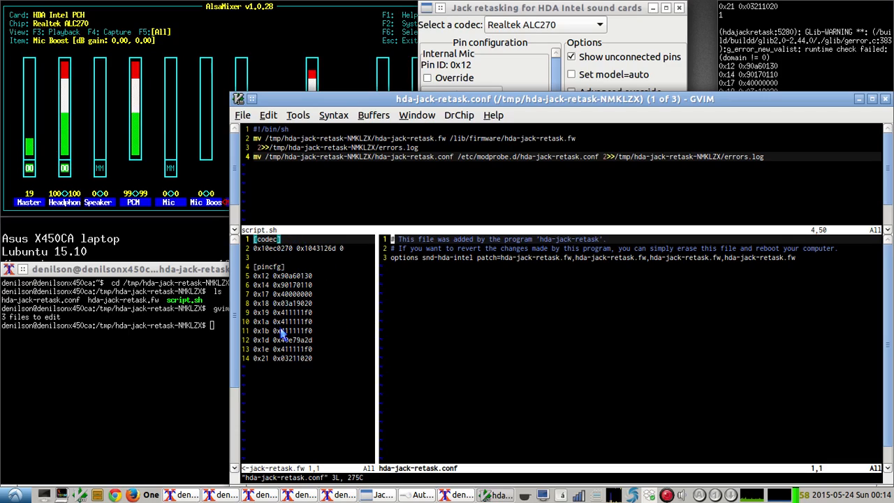
mouse_move(486, 411)
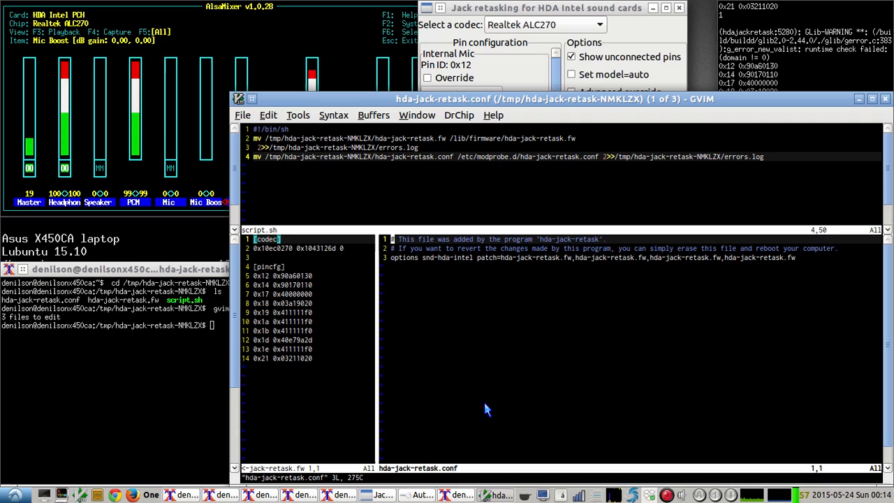
mouse_move(499, 174)
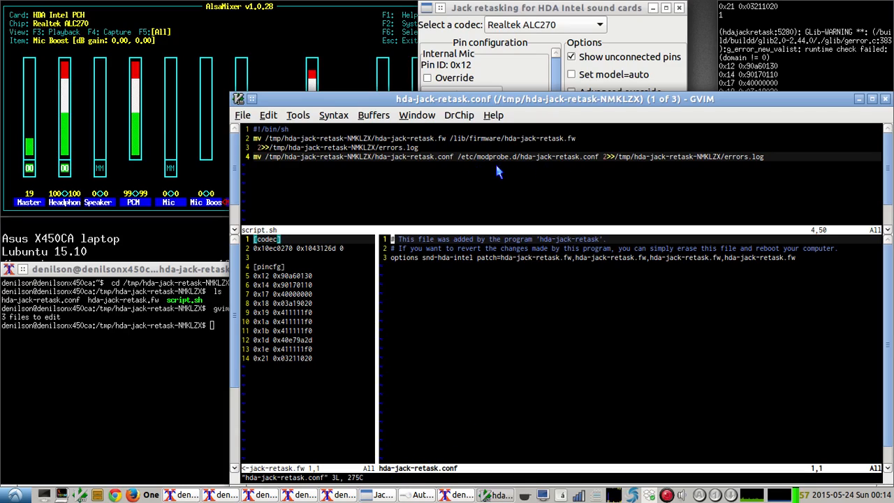
mouse_move(477, 270)
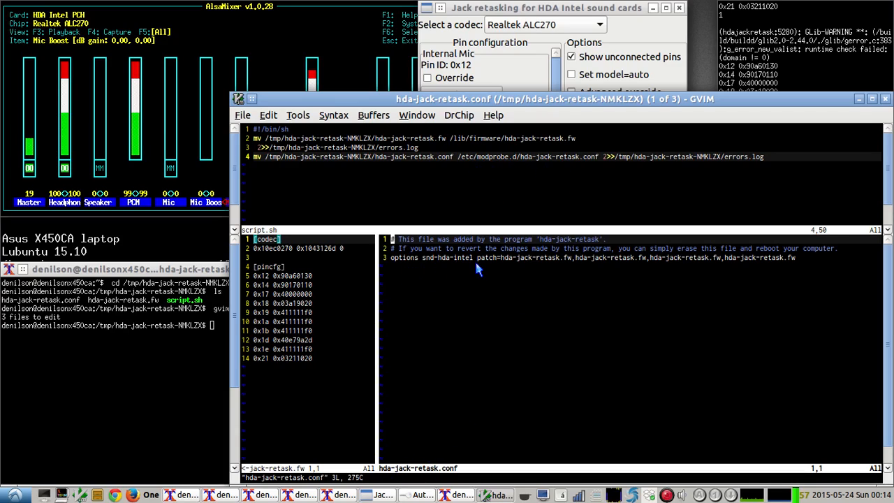
mouse_move(716, 279)
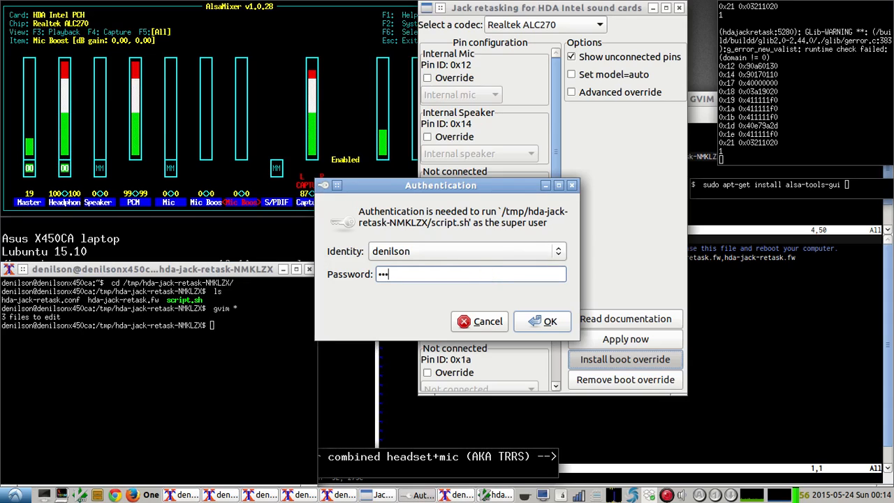
Authorize the boot override install as superuser and dismiss the reboot-to-test notice
click(550, 320)
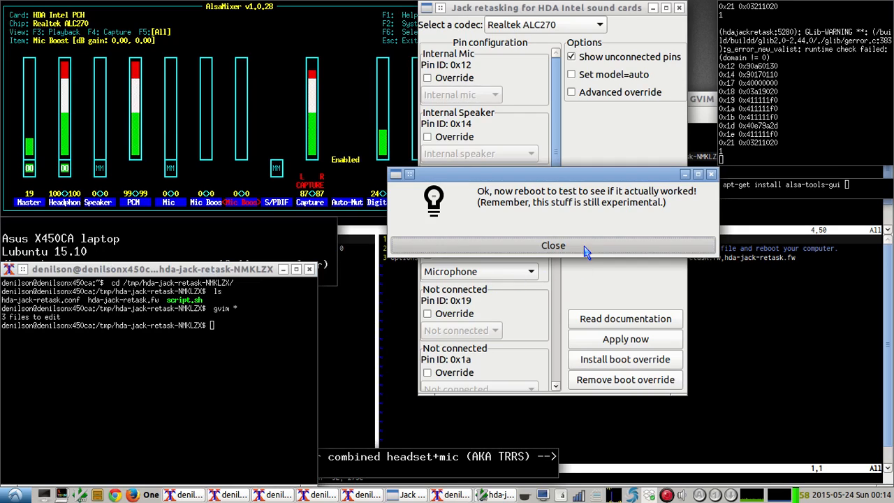
click(553, 246)
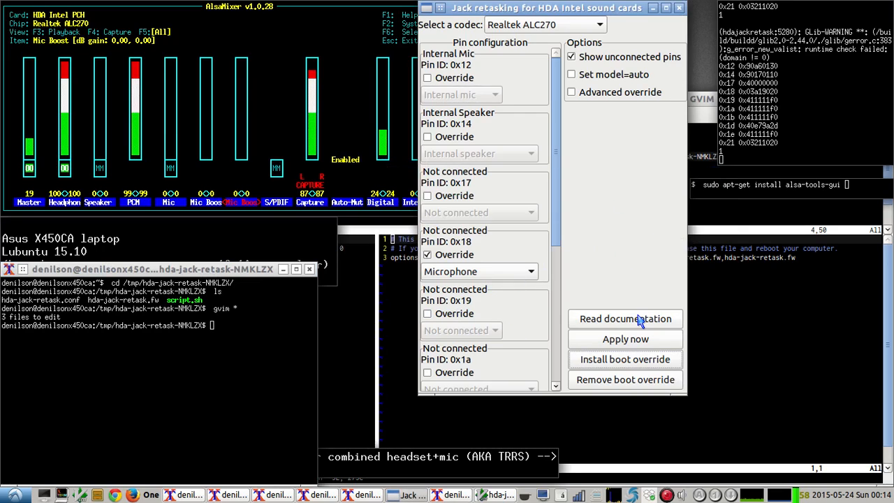
mouse_move(751, 374)
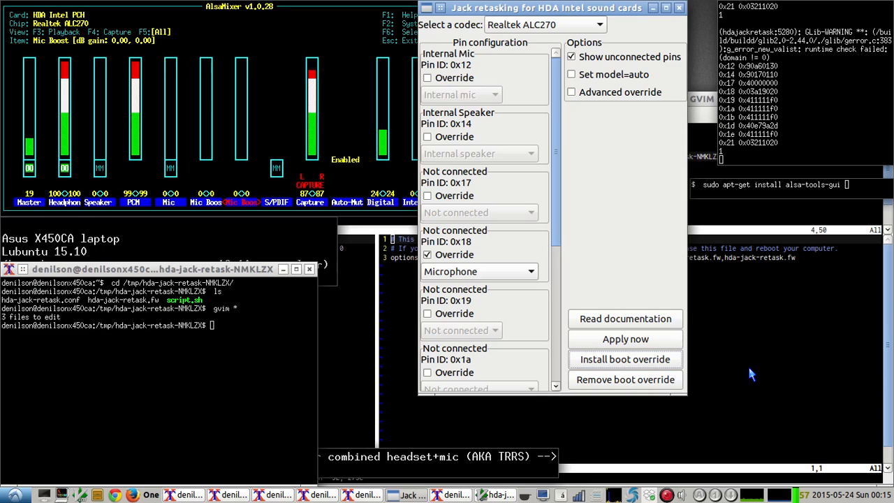